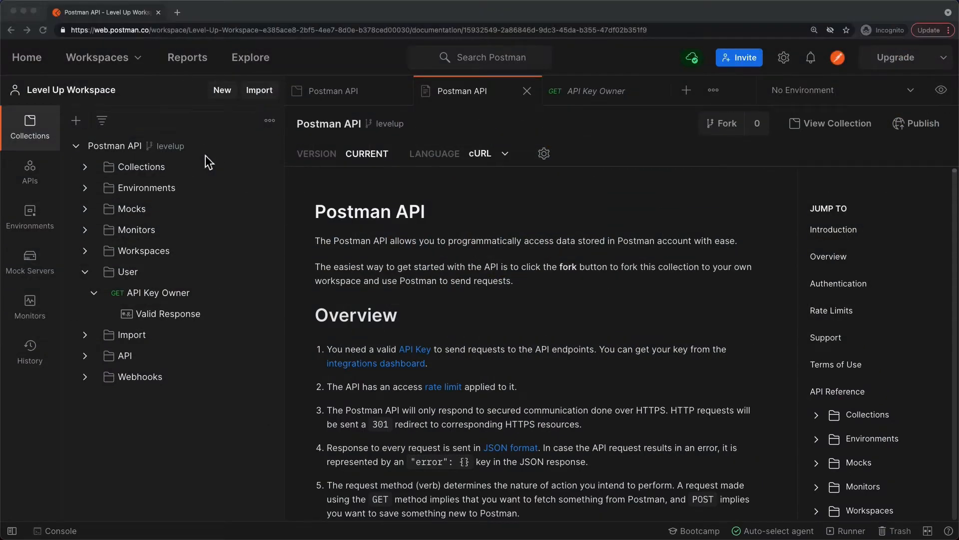
{"action": "mouse_move", "coordinate": [172, 194]}
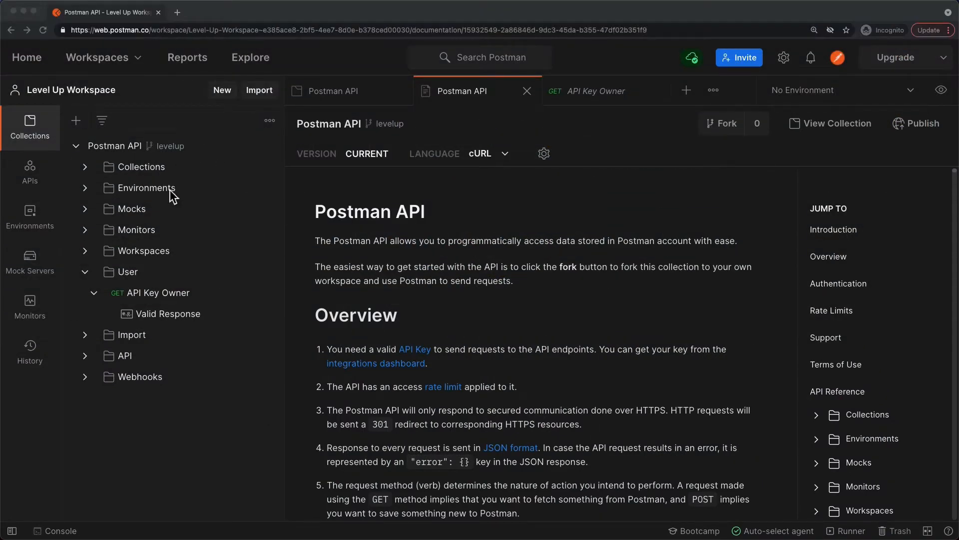
{"action": "mouse_move", "coordinate": [262, 202]}
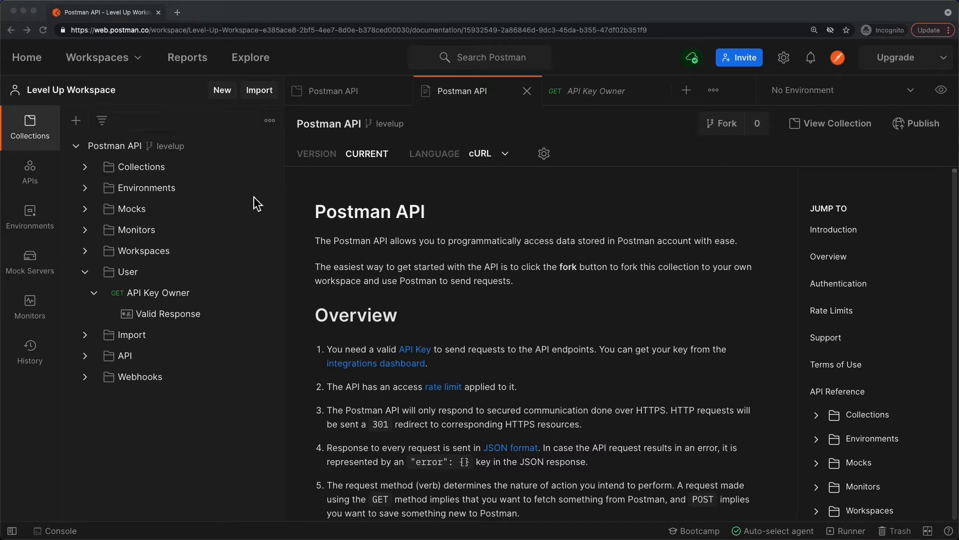
{"action": "mouse_move", "coordinate": [123, 158]}
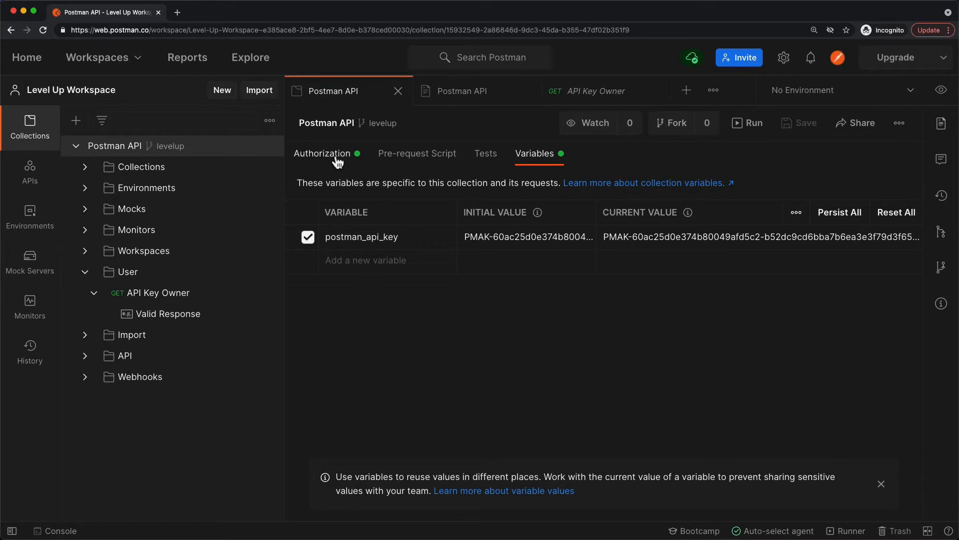
Review the collection's API key authorization and variable, then open the API Key Owner request.
{"action": "left_click", "coordinate": [323, 154]}
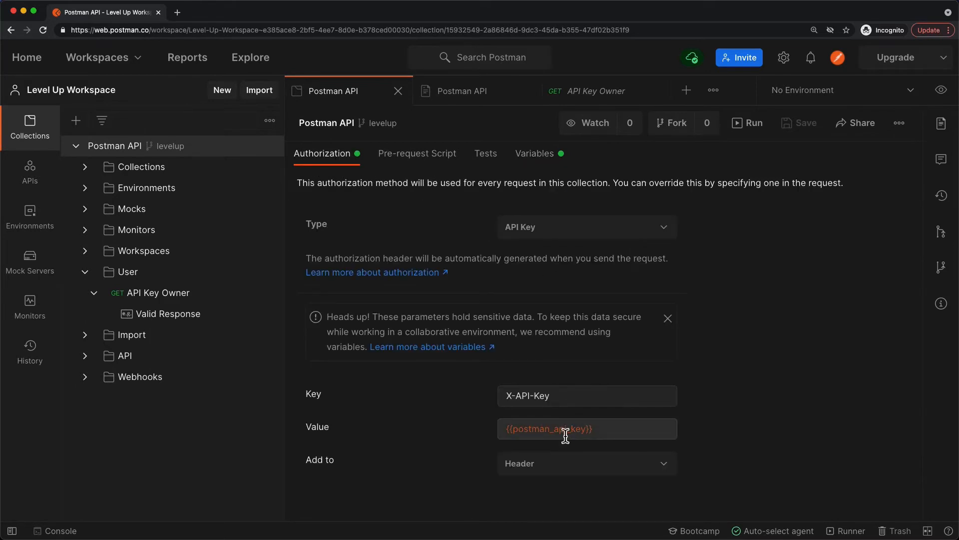
{"action": "left_click", "coordinate": [534, 153]}
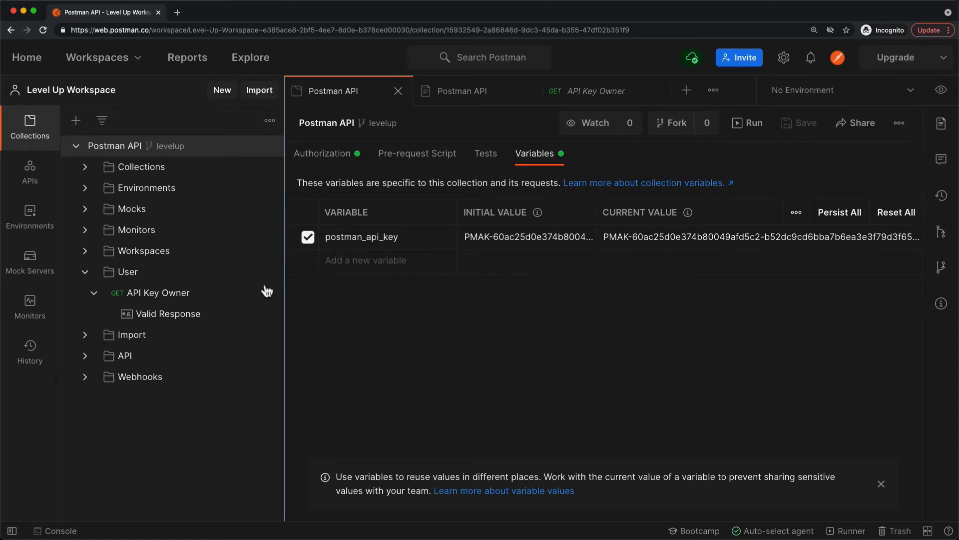
{"action": "mouse_move", "coordinate": [158, 283]}
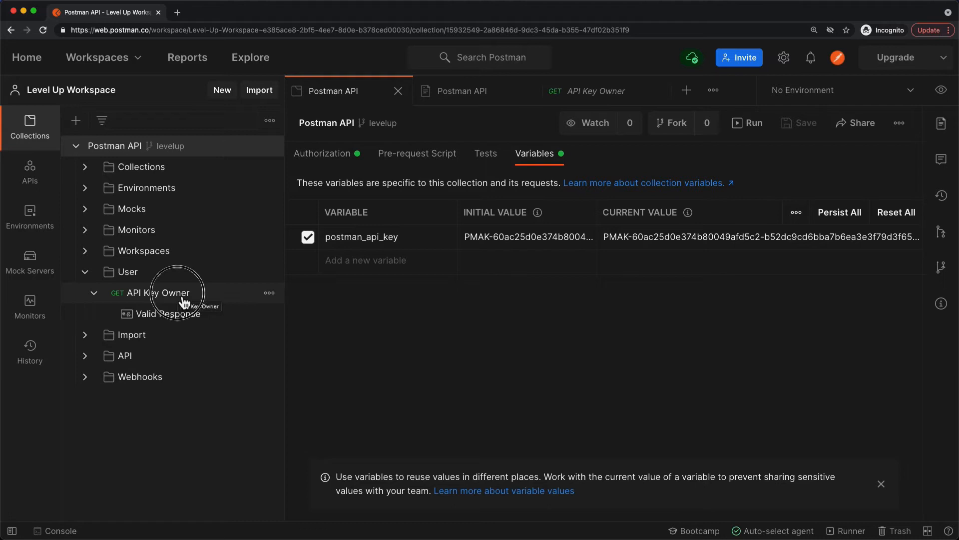
{"action": "left_click", "coordinate": [162, 292]}
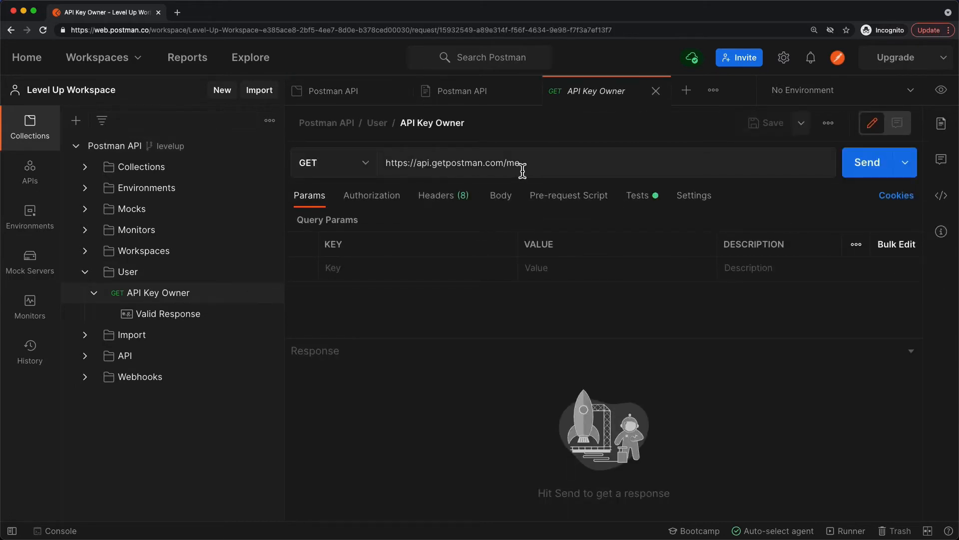
{"action": "left_click", "coordinate": [866, 162]}
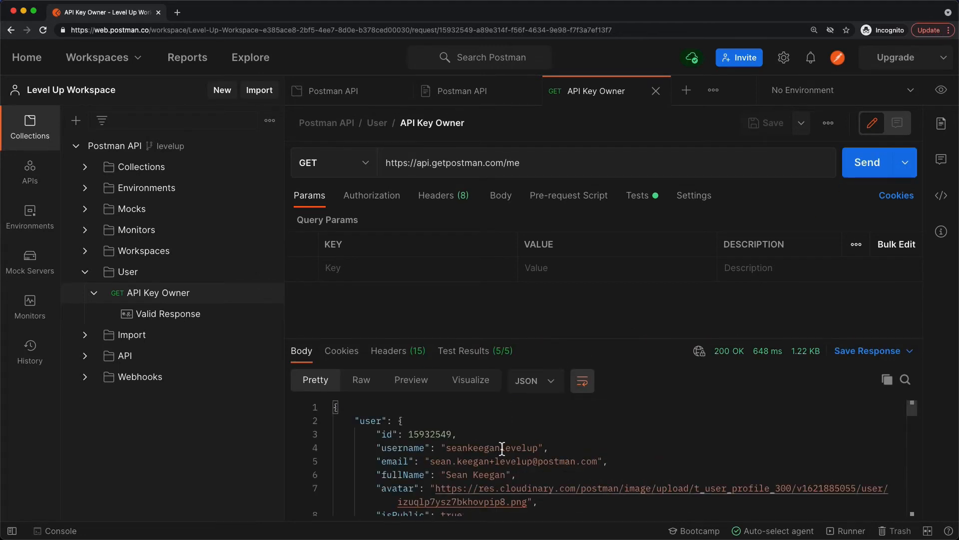
{"action": "mouse_move", "coordinate": [514, 433]}
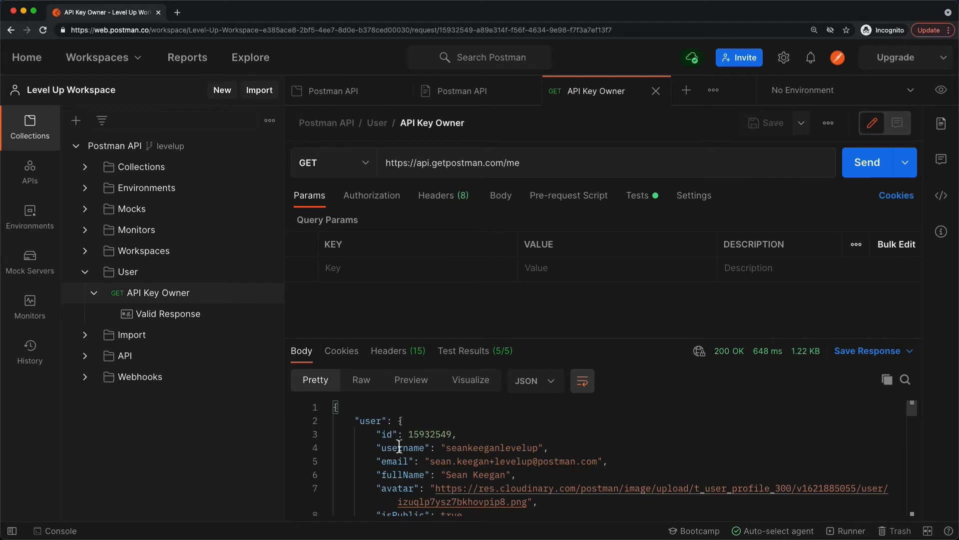
{"action": "mouse_move", "coordinate": [392, 474]}
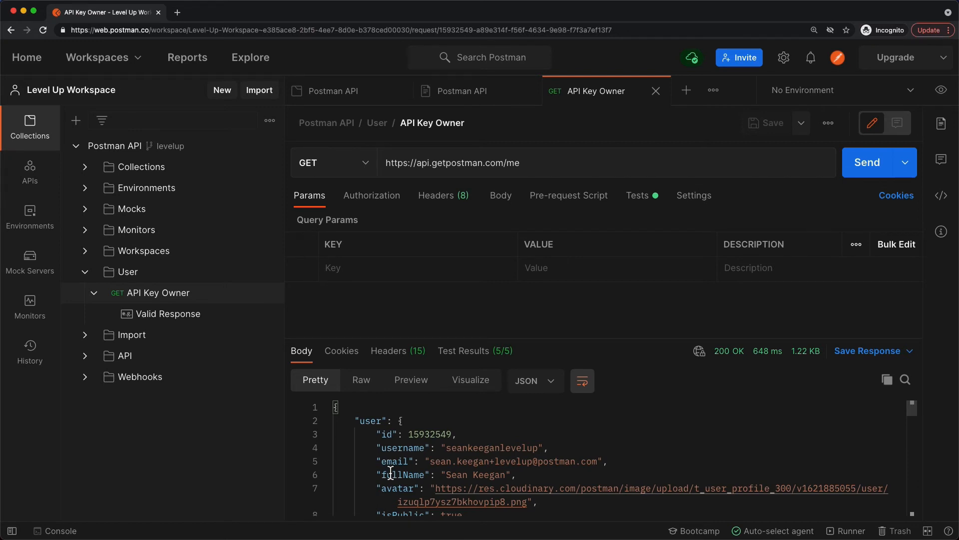
{"action": "mouse_move", "coordinate": [438, 461]}
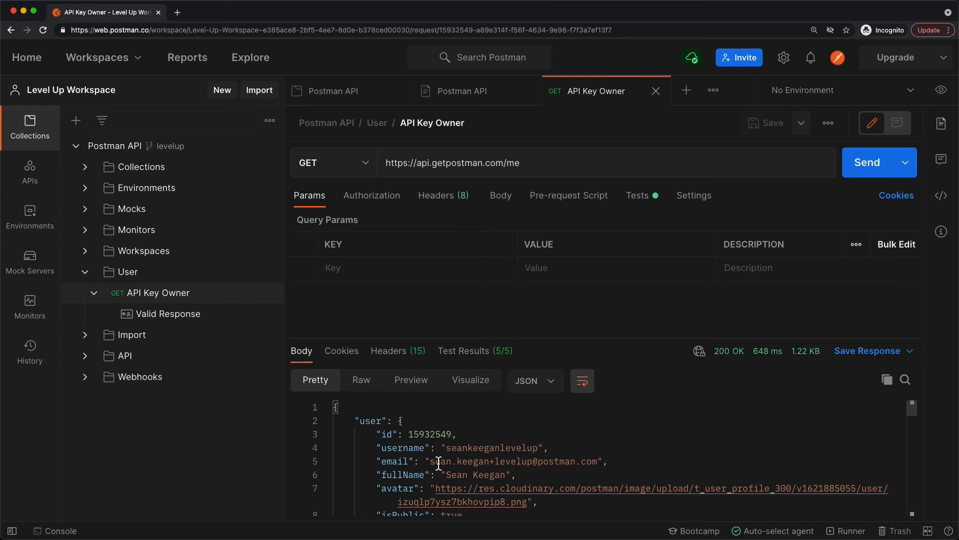